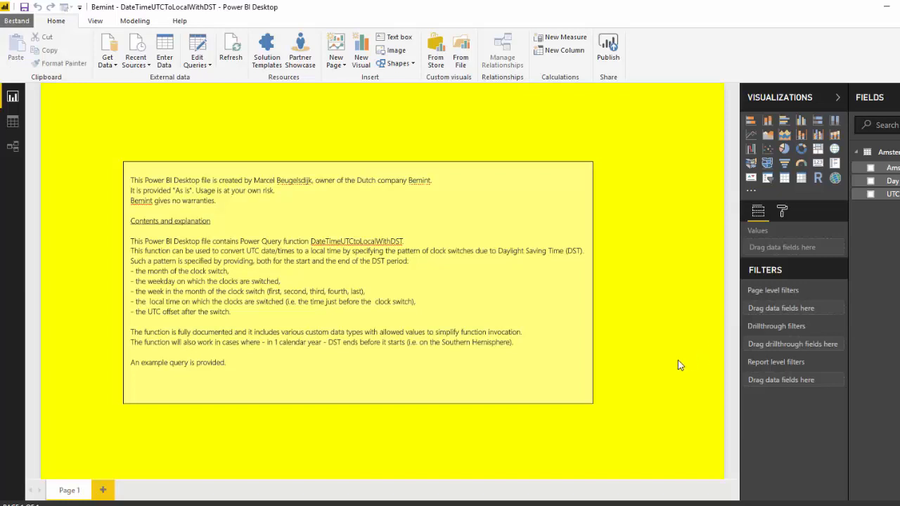
{"action": "mouse_move", "coordinate": [892, 475]}
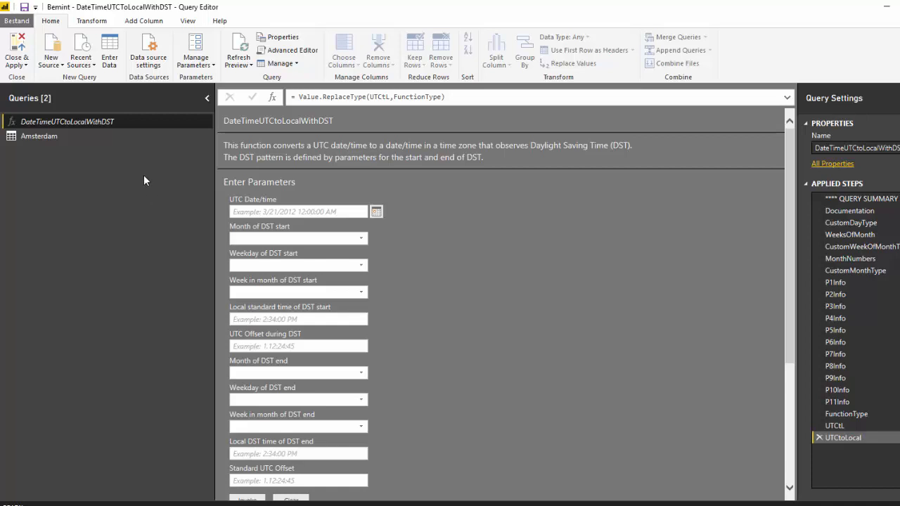
Duplicate the Amsterdam query and delete everything from the Invoked Custom Function step onward.
{"action": "left_click", "coordinate": [39, 136]}
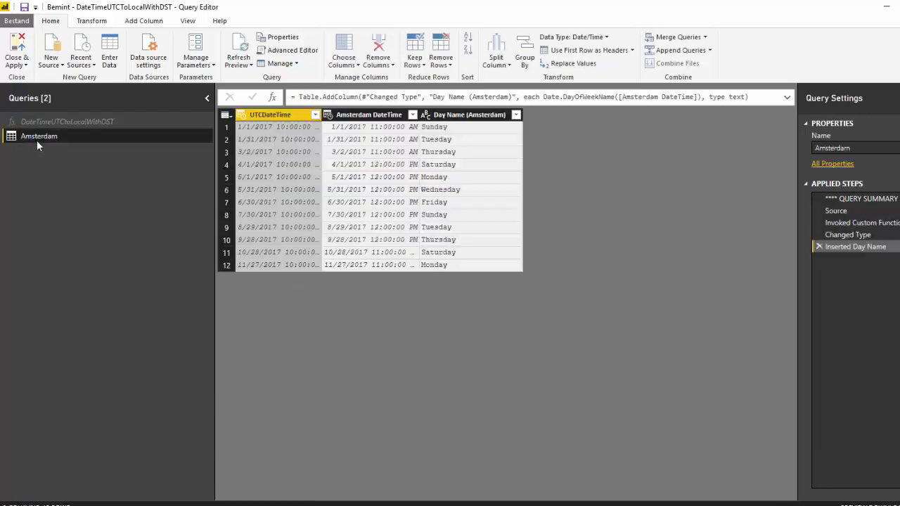
{"action": "right_click", "coordinate": [39, 136]}
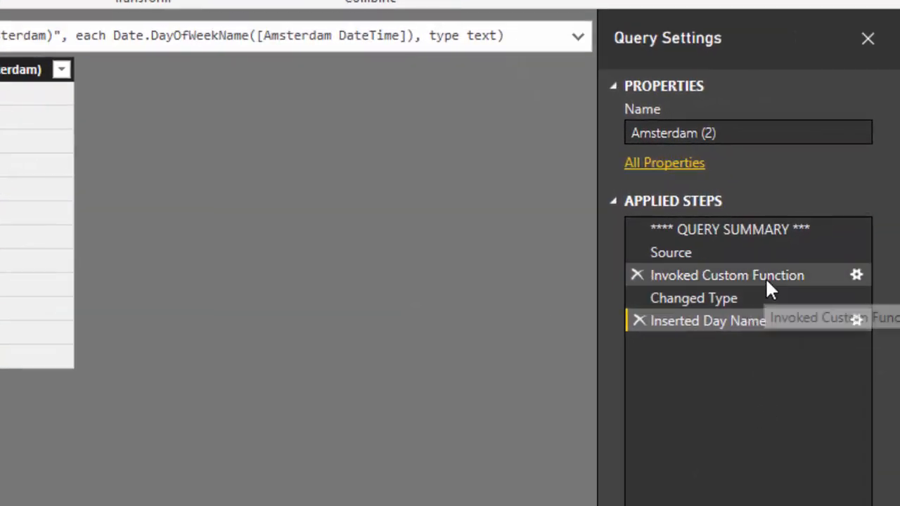
{"action": "right_click", "coordinate": [727, 275]}
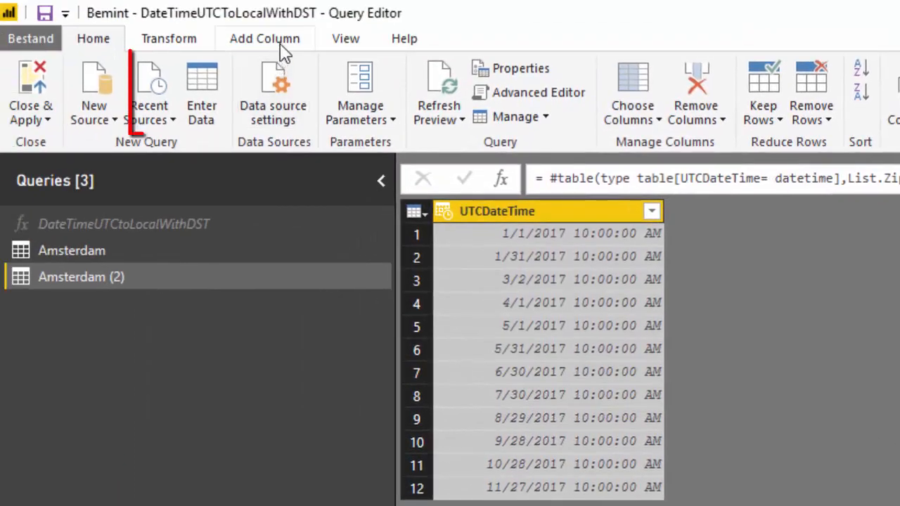
Start Invoke Custom Function from Add Column, naming the new column 'Local datetime'.
{"action": "left_click", "coordinate": [265, 38]}
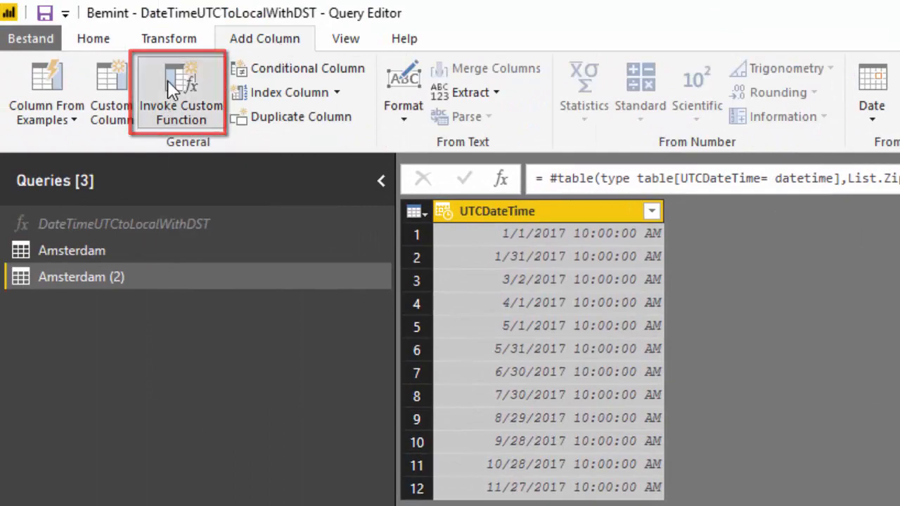
{"action": "left_click", "coordinate": [180, 92]}
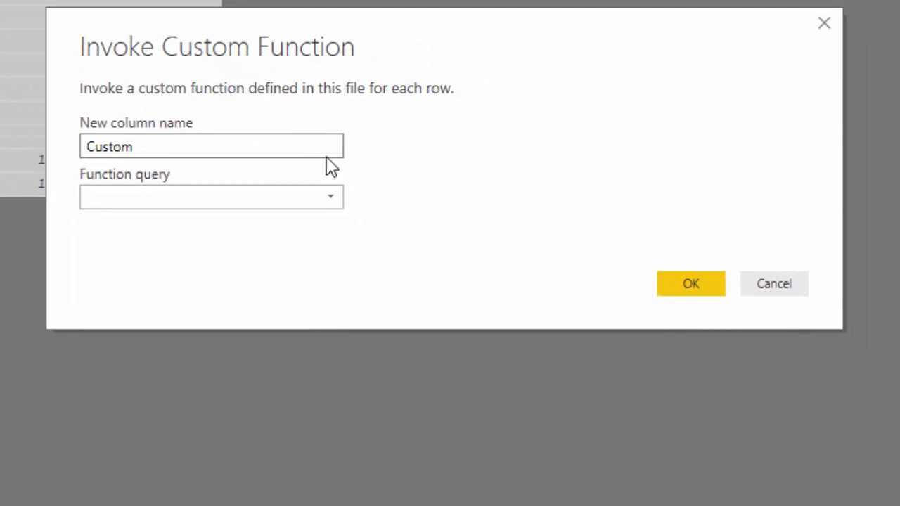
{"action": "mouse_move", "coordinate": [364, 165]}
{"action": "type", "text": "Local "}
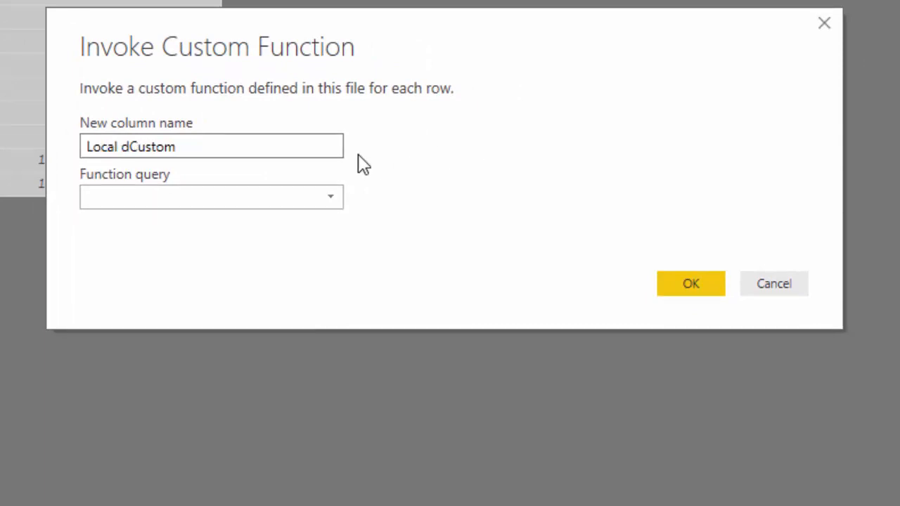
{"action": "type", "text": "datetime"}
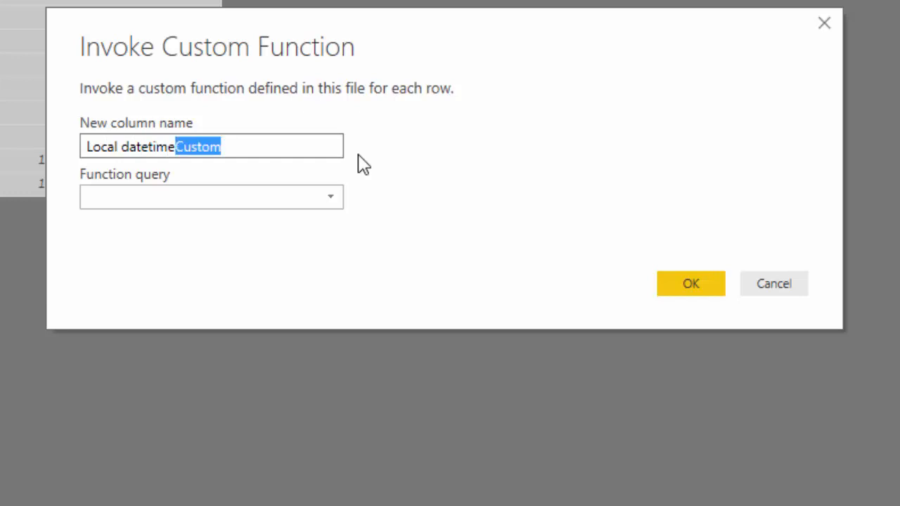
{"action": "key", "text": "Delete"}
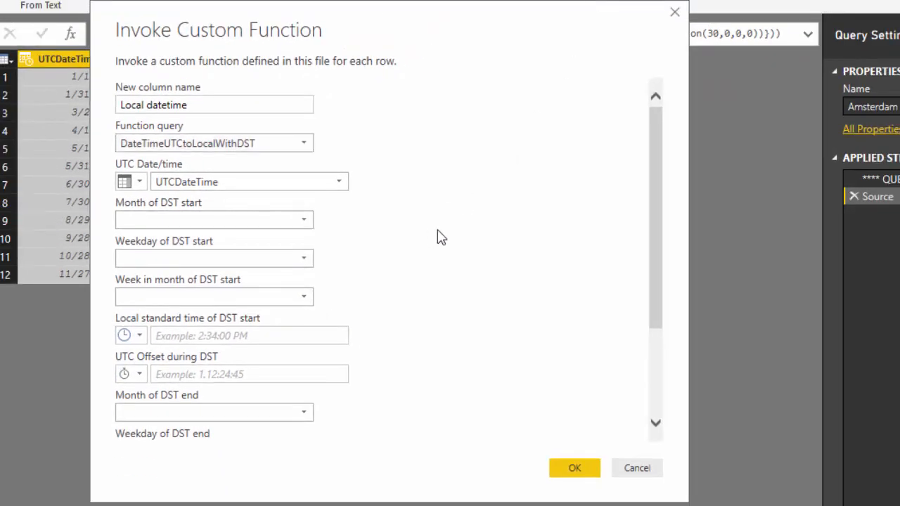
{"action": "mouse_move", "coordinate": [470, 213]}
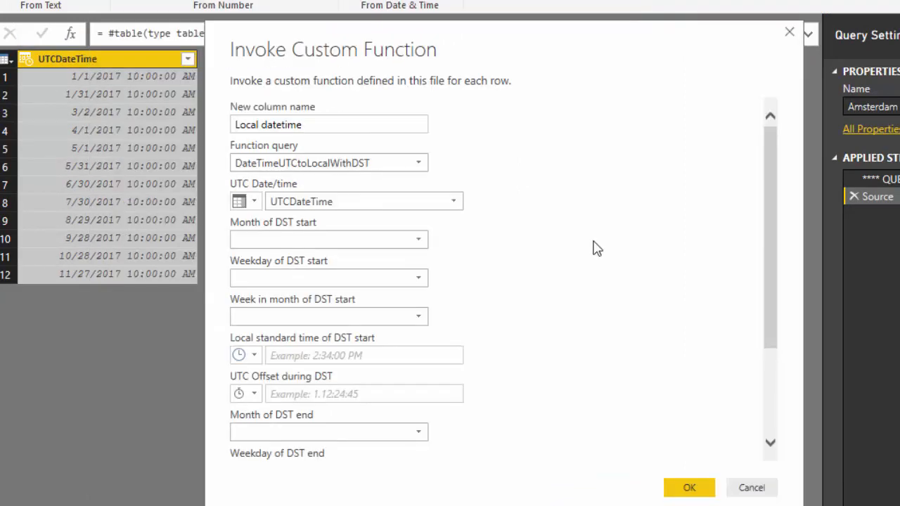
{"action": "mouse_move", "coordinate": [591, 245]}
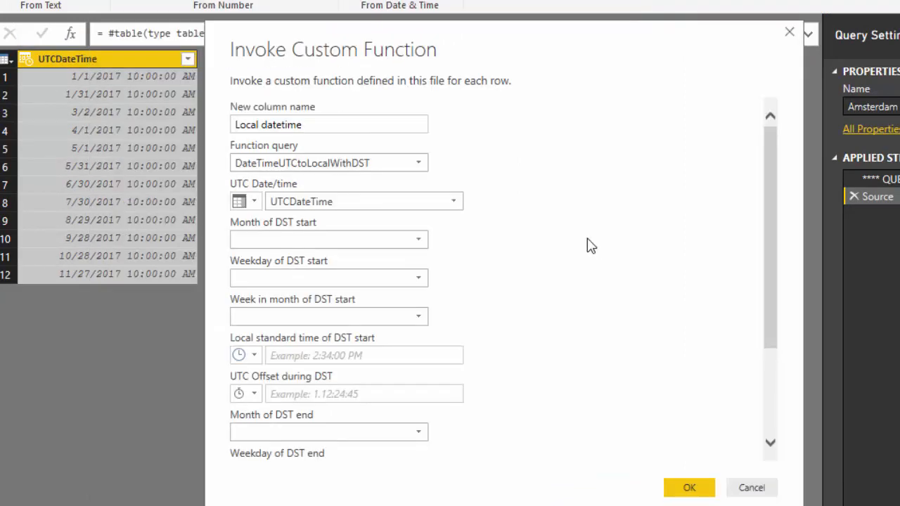
{"action": "mouse_move", "coordinate": [571, 241]}
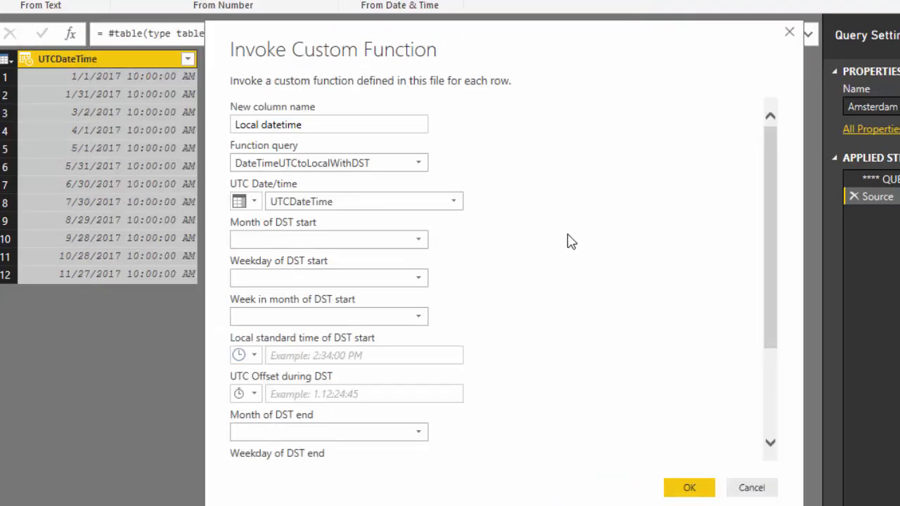
{"action": "mouse_move", "coordinate": [515, 257]}
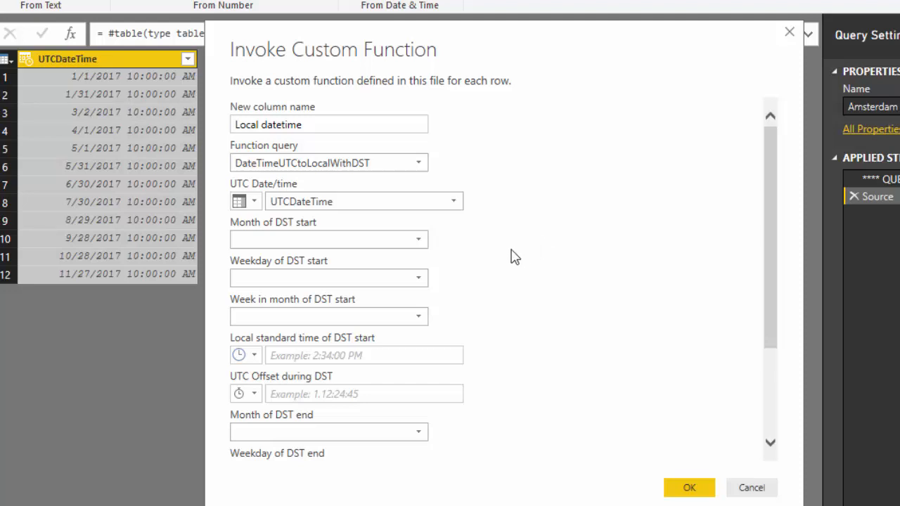
{"action": "mouse_move", "coordinate": [512, 254]}
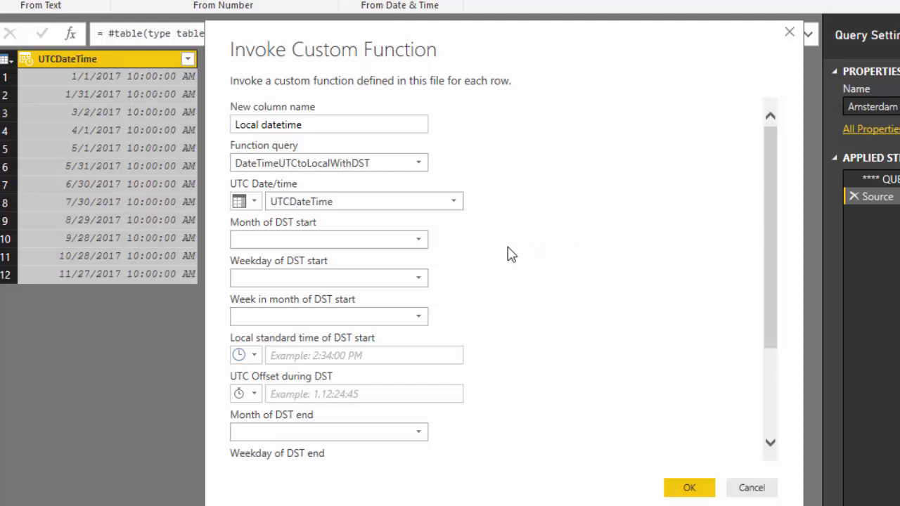
{"action": "mouse_move", "coordinate": [393, 201]}
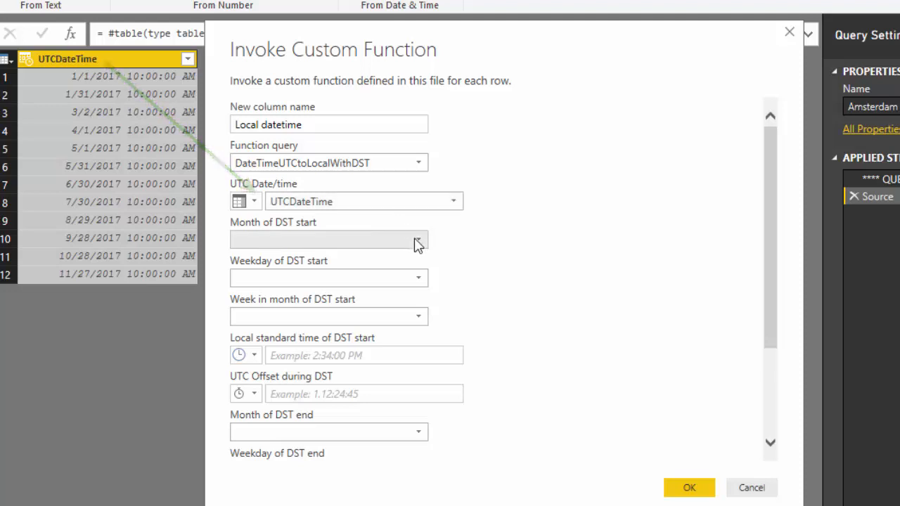
Set DST to start on the second Sunday of March at 2:00.
{"action": "left_click", "coordinate": [418, 238]}
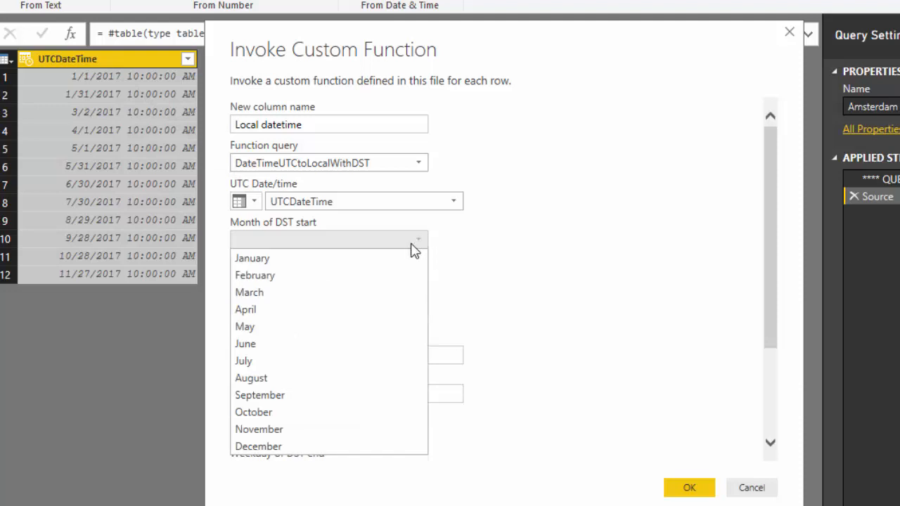
{"action": "left_click", "coordinate": [249, 292]}
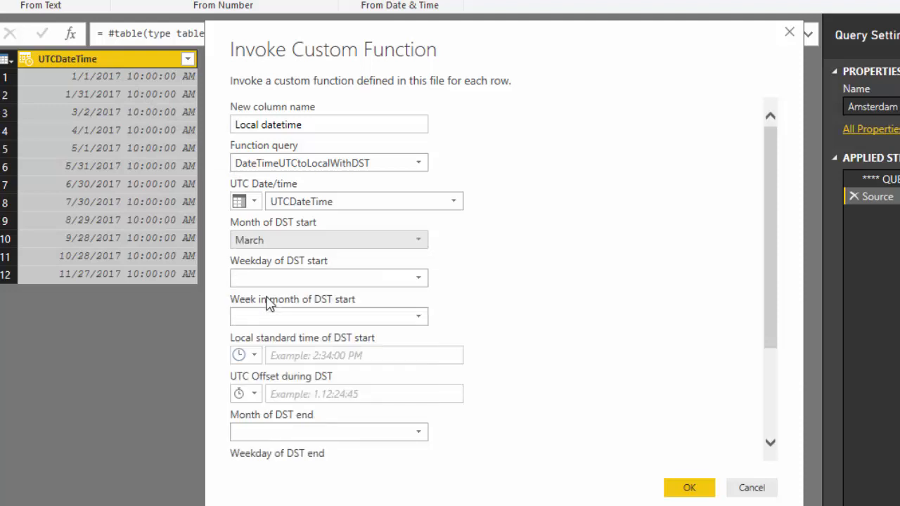
{"action": "mouse_move", "coordinate": [462, 295]}
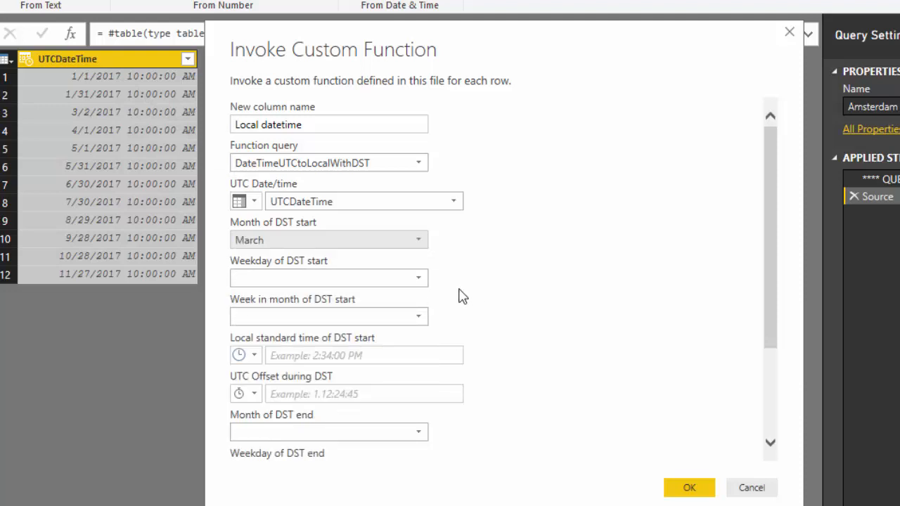
{"action": "left_click", "coordinate": [328, 278]}
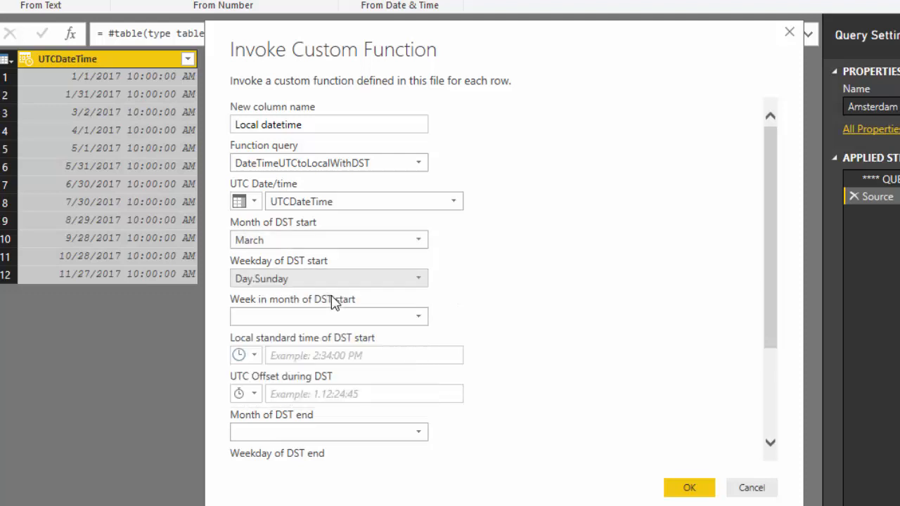
{"action": "mouse_move", "coordinate": [536, 315]}
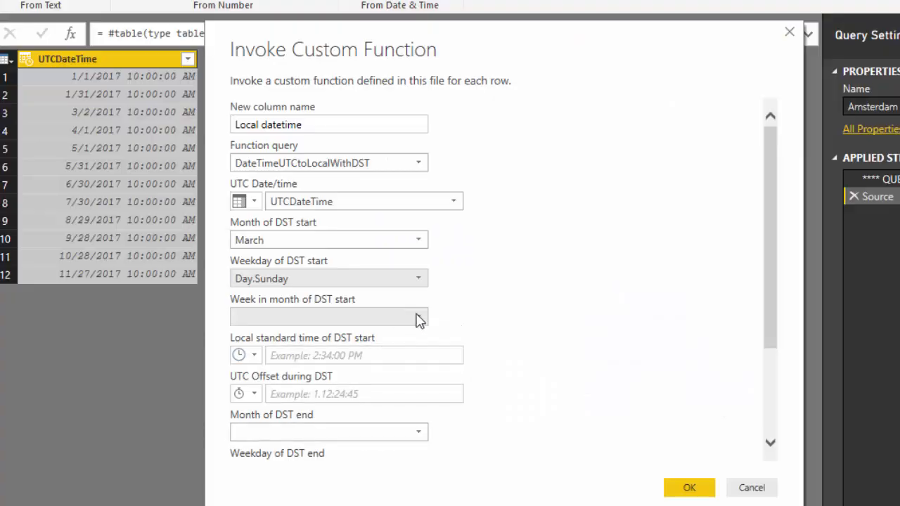
{"action": "left_click", "coordinate": [417, 316]}
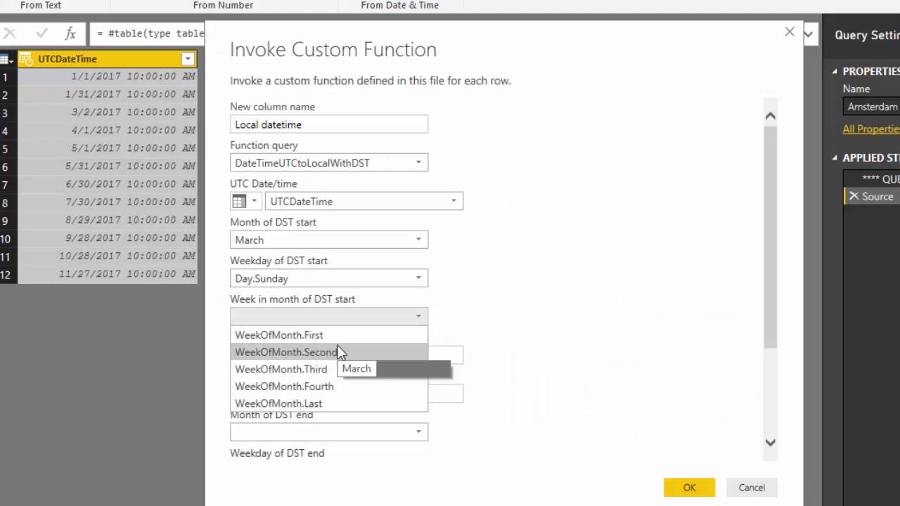
{"action": "mouse_move", "coordinate": [352, 352]}
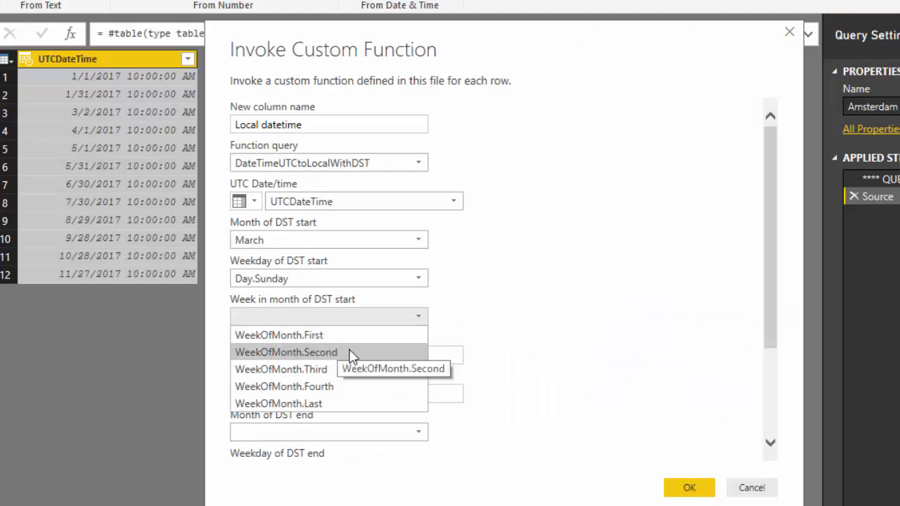
{"action": "left_click", "coordinate": [285, 352]}
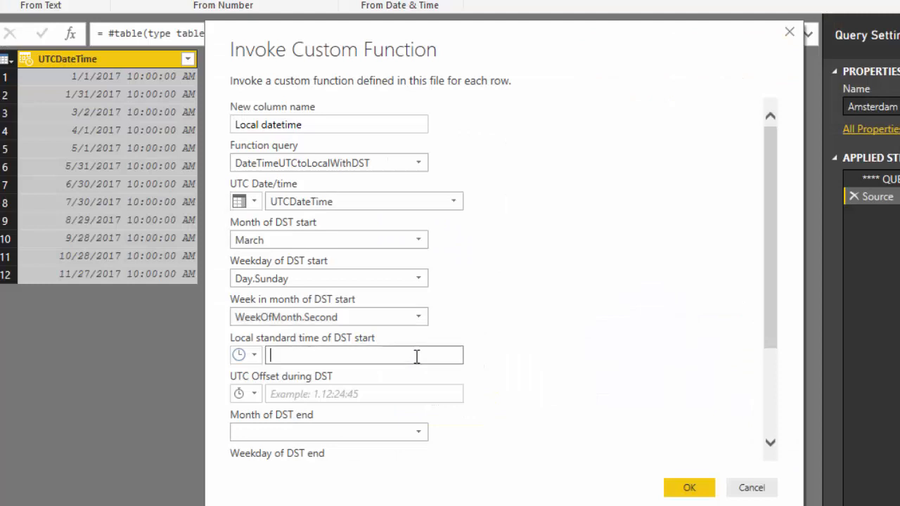
{"action": "type", "text": "2"}
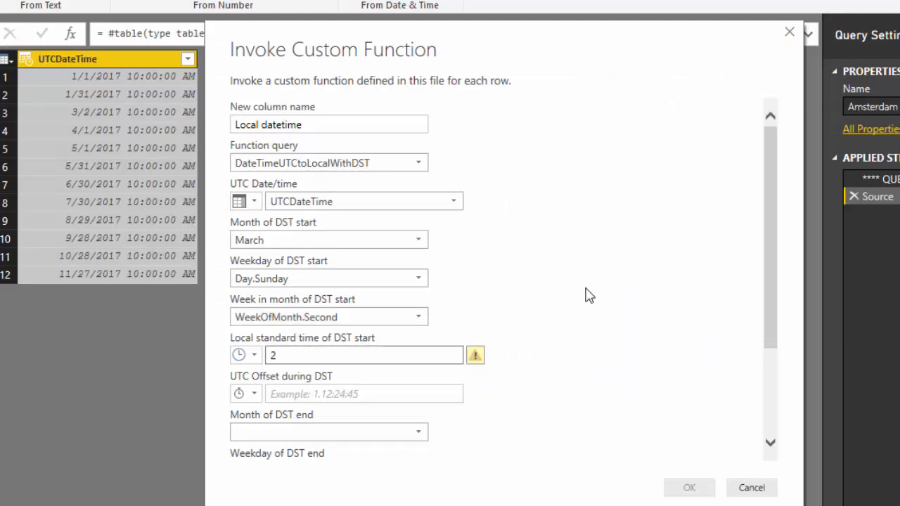
{"action": "type", "text": ":00"}
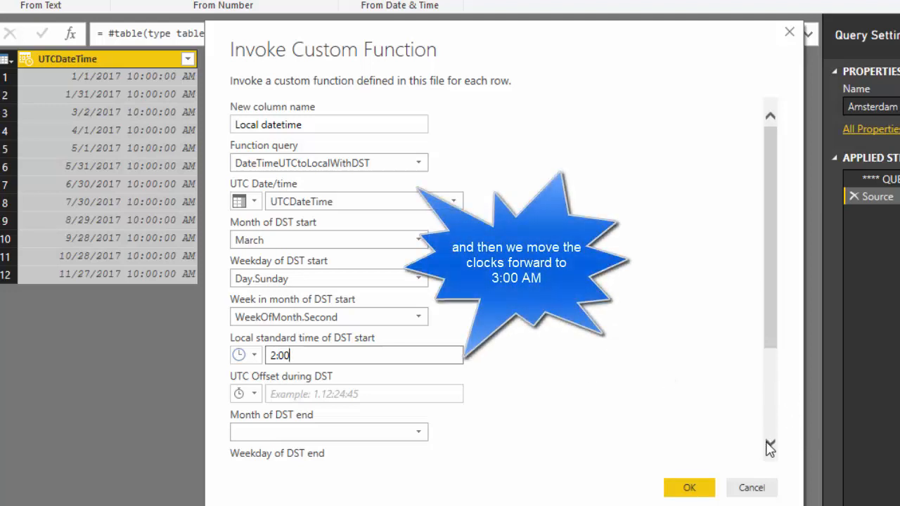
Set DST offset -4:00, ending first Sunday of October at 3:00, standard offset -5:00.
{"action": "scroll", "scroll_direction": "down", "scroll_amount": 3}
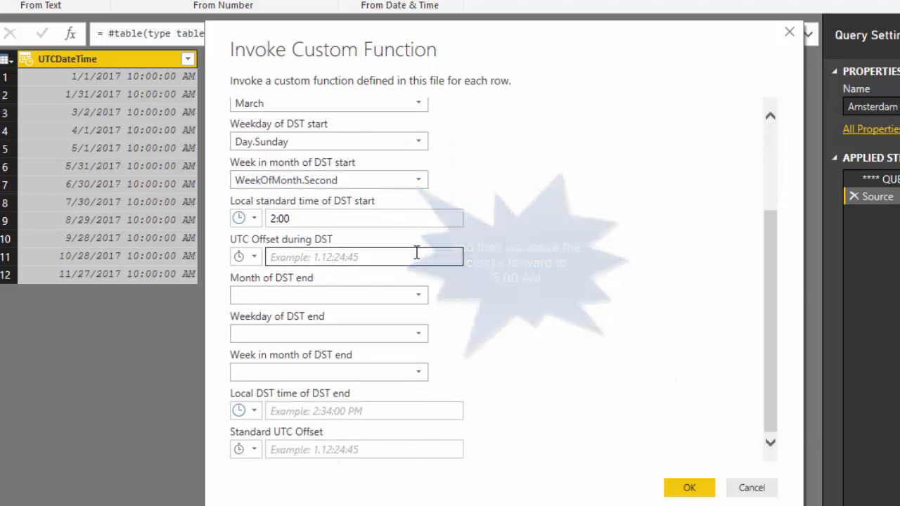
{"action": "left_click", "coordinate": [364, 256]}
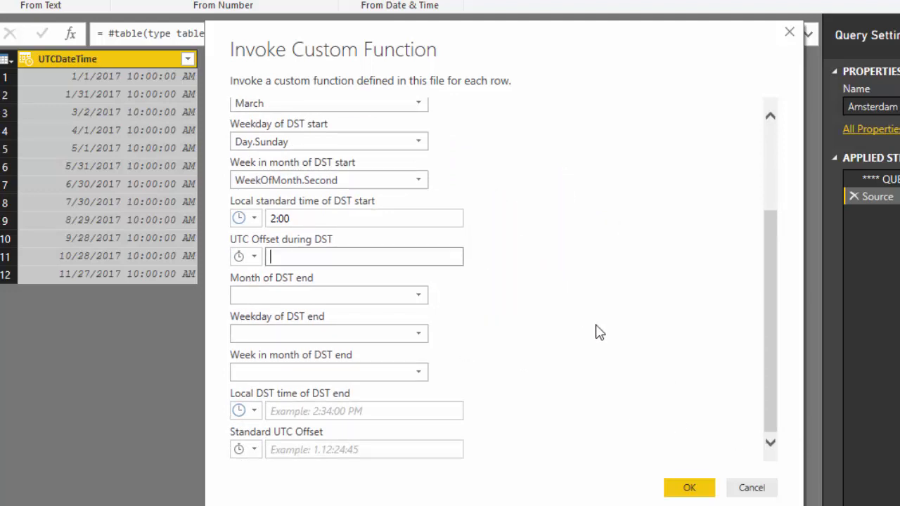
{"action": "type", "text": "-4:00"}
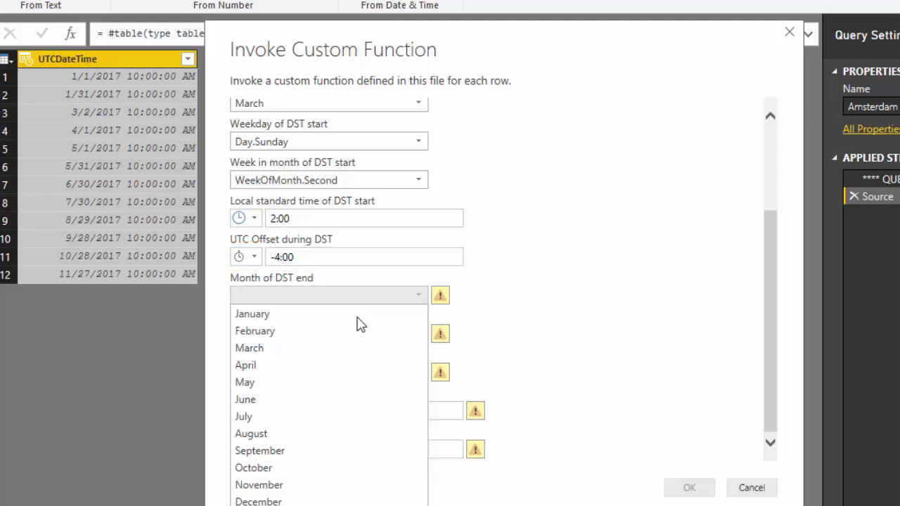
{"action": "left_click", "coordinate": [253, 467]}
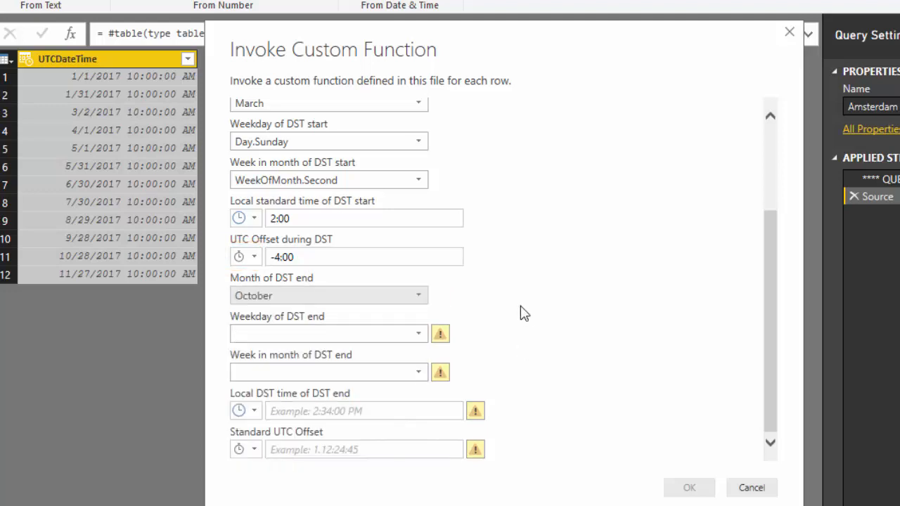
{"action": "mouse_move", "coordinate": [512, 337]}
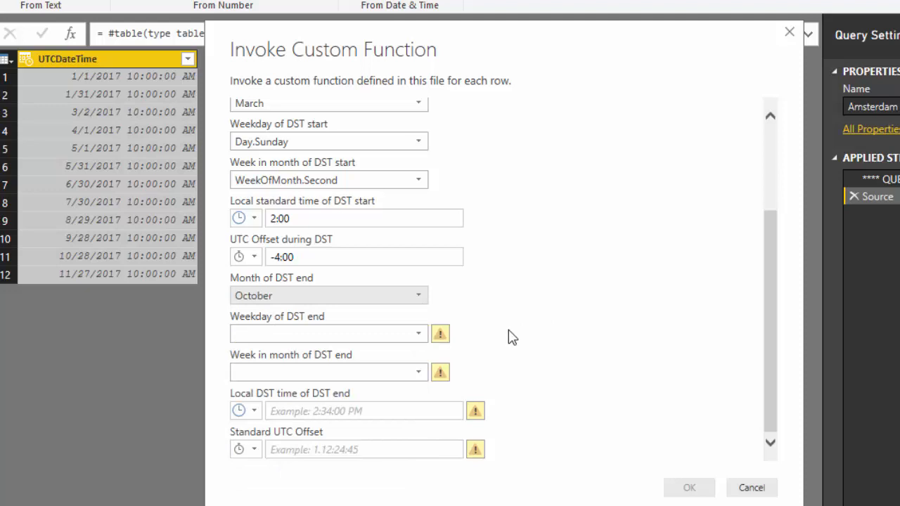
{"action": "left_click", "coordinate": [329, 333]}
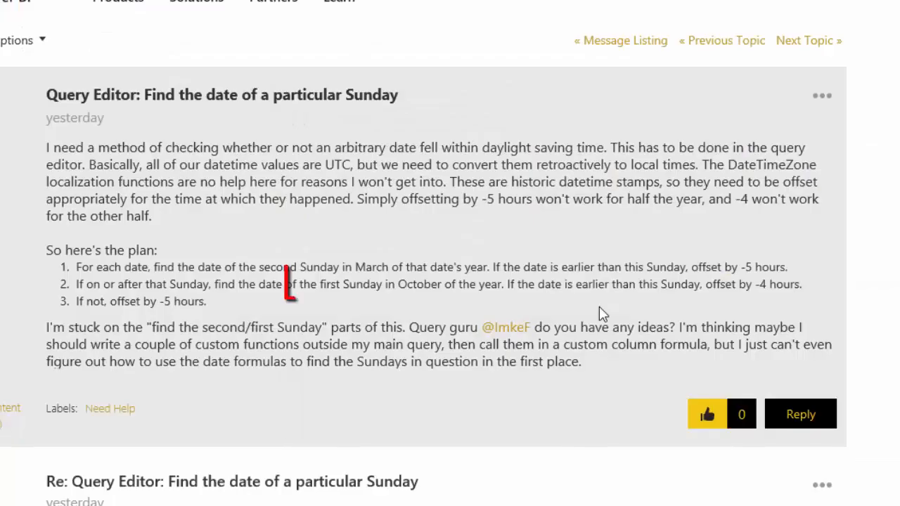
{"action": "left_click_drag", "start_coordinate": [285, 271], "coordinate": [453, 299]}
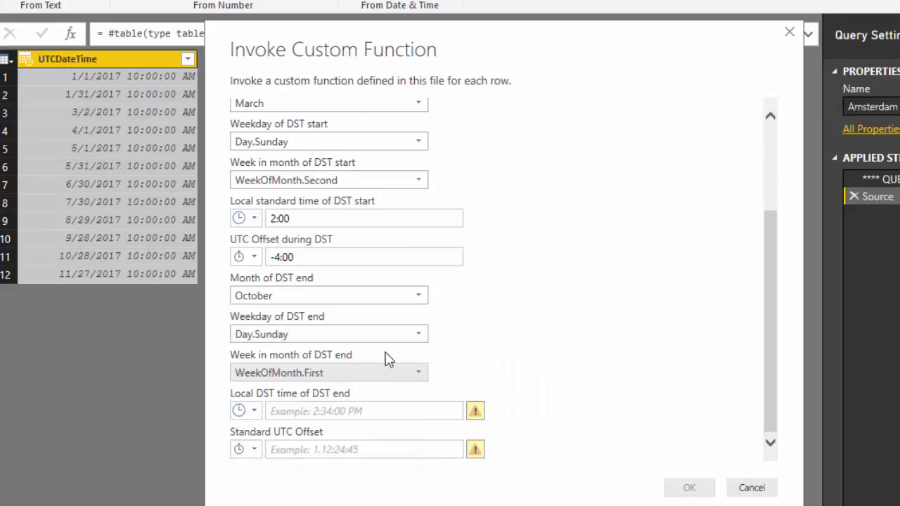
{"action": "left_click", "coordinate": [364, 410]}
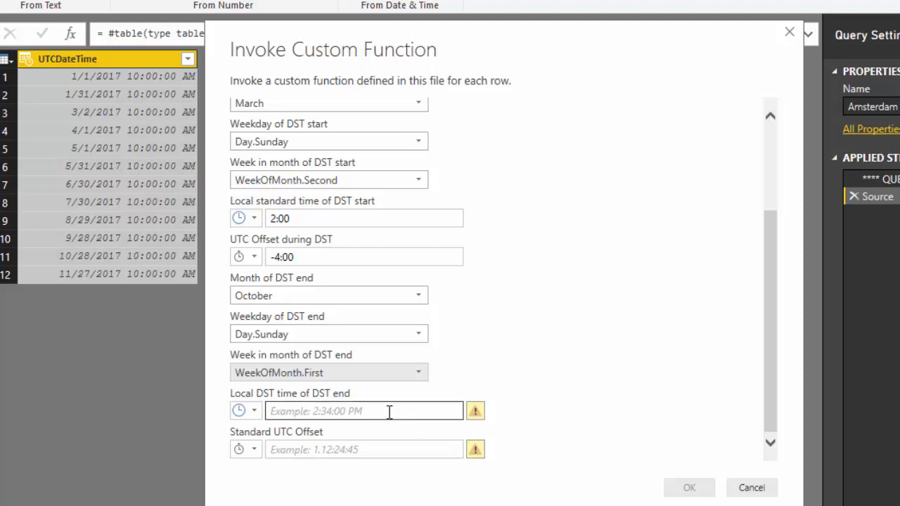
{"action": "mouse_move", "coordinate": [539, 357]}
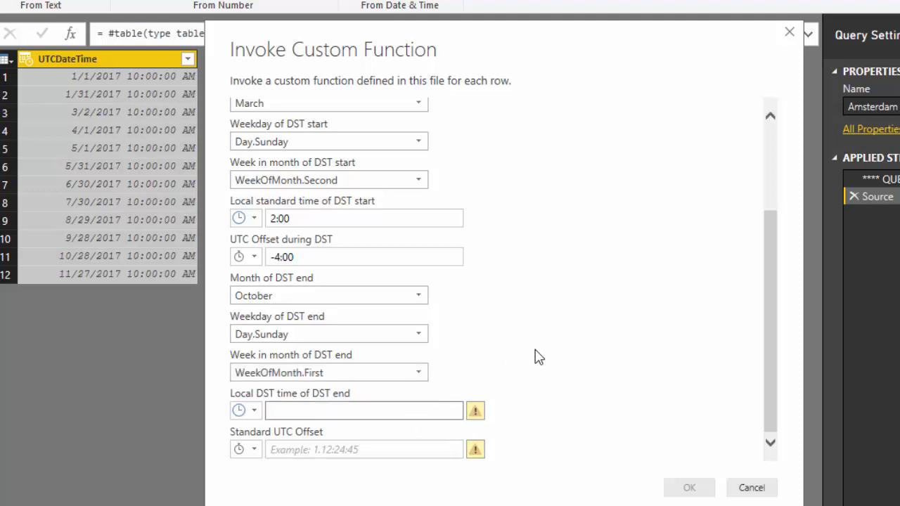
{"action": "type", "text": "2"}
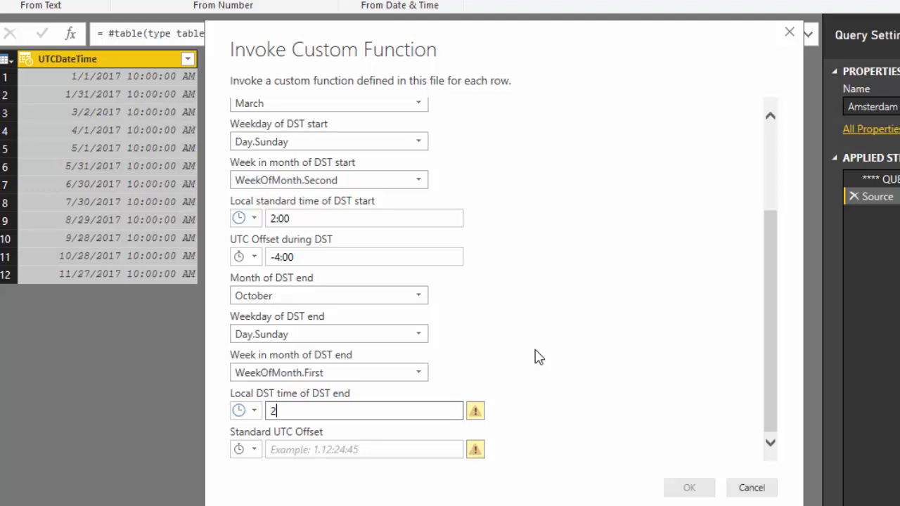
{"action": "type", "text": "3:00"}
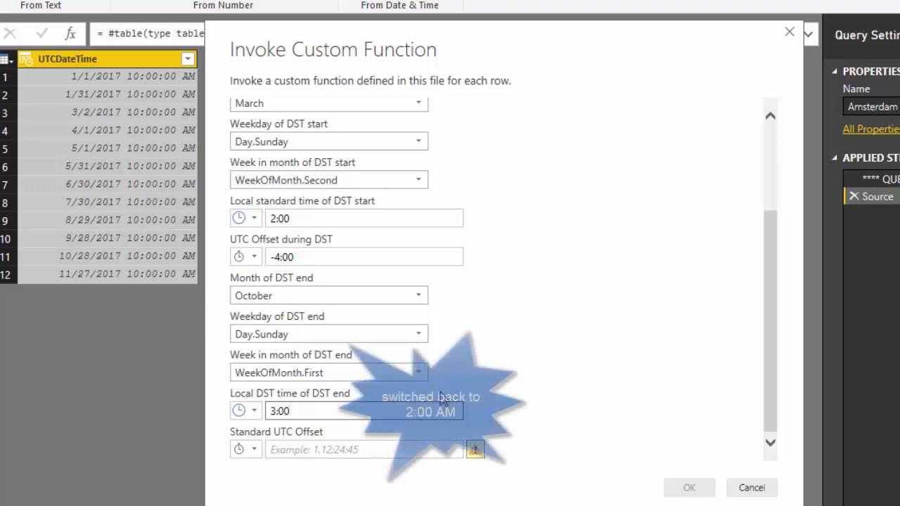
{"action": "left_click", "coordinate": [351, 449]}
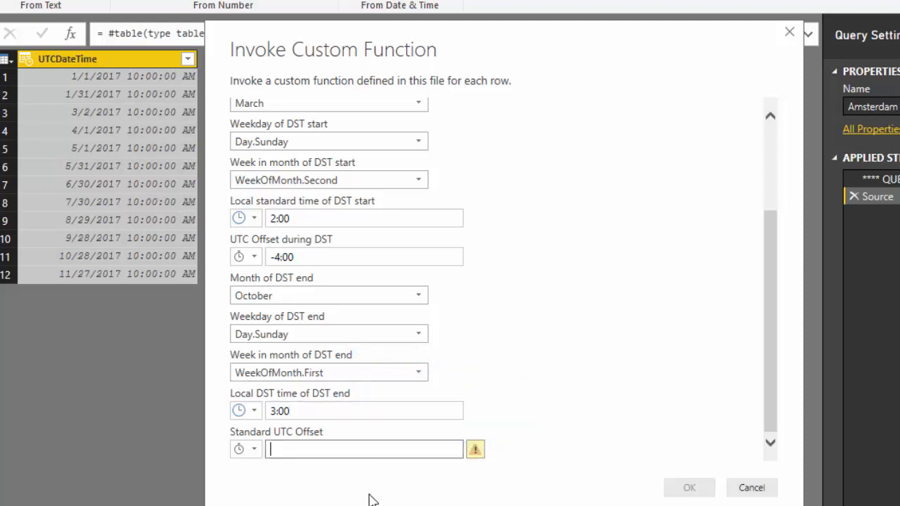
{"action": "type", "text": "-5:00"}
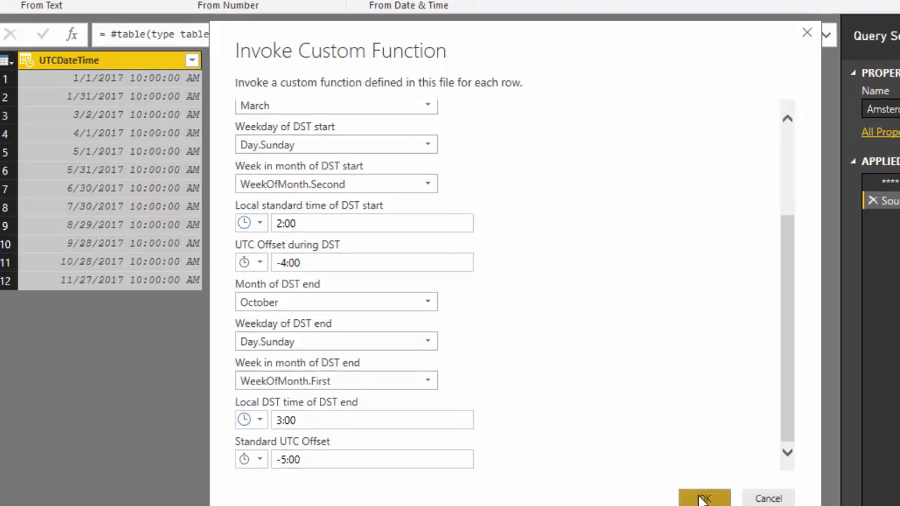
Confirm the function to add Local datetime, then change its type to Date/Time.
{"action": "left_click", "coordinate": [704, 498]}
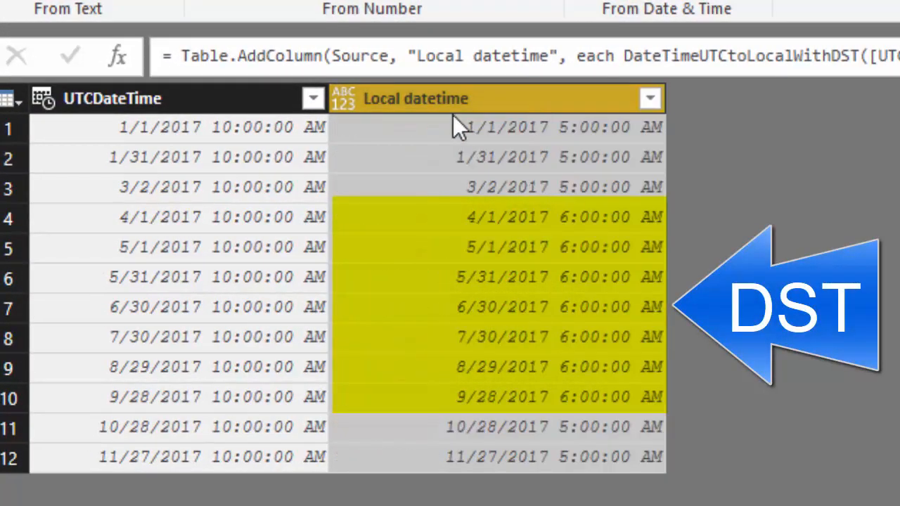
{"action": "left_click", "coordinate": [344, 98]}
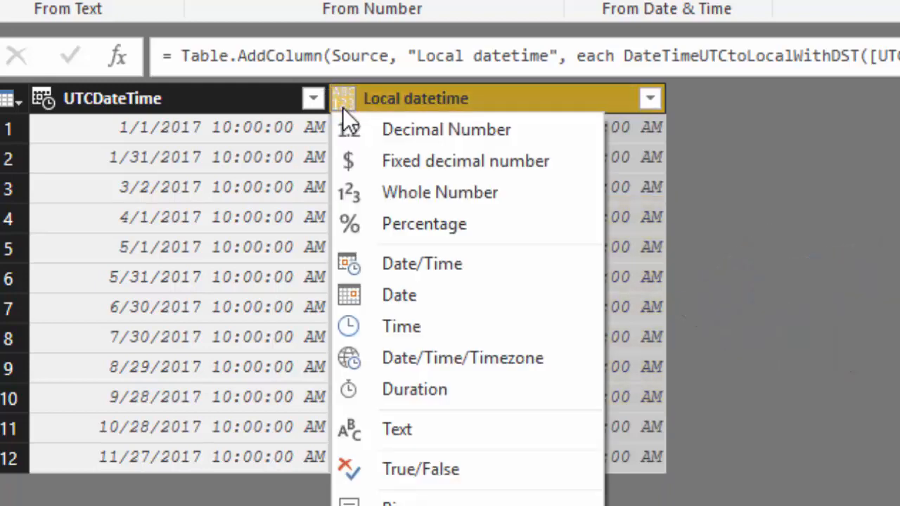
{"action": "left_click", "coordinate": [422, 263]}
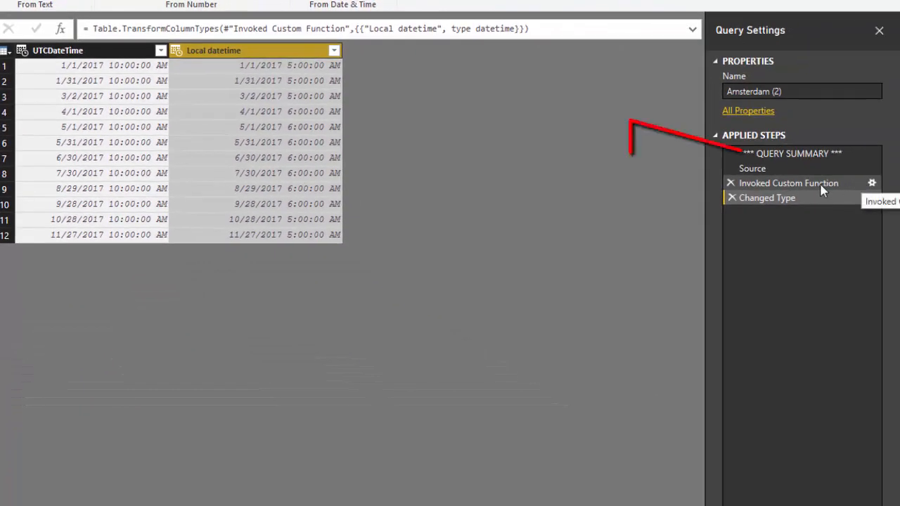
{"action": "left_click", "coordinate": [789, 183]}
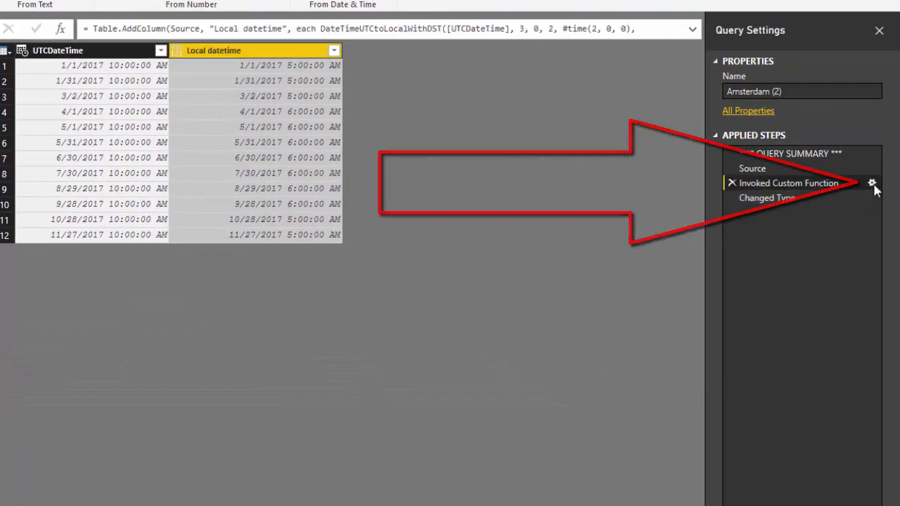
{"action": "left_click", "coordinate": [872, 182]}
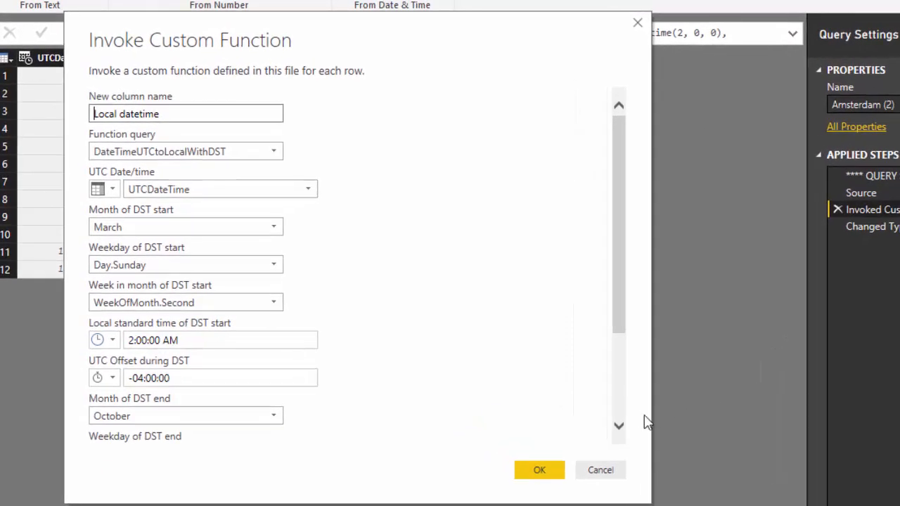
{"action": "scroll", "scroll_direction": "down", "scroll_amount": 3}
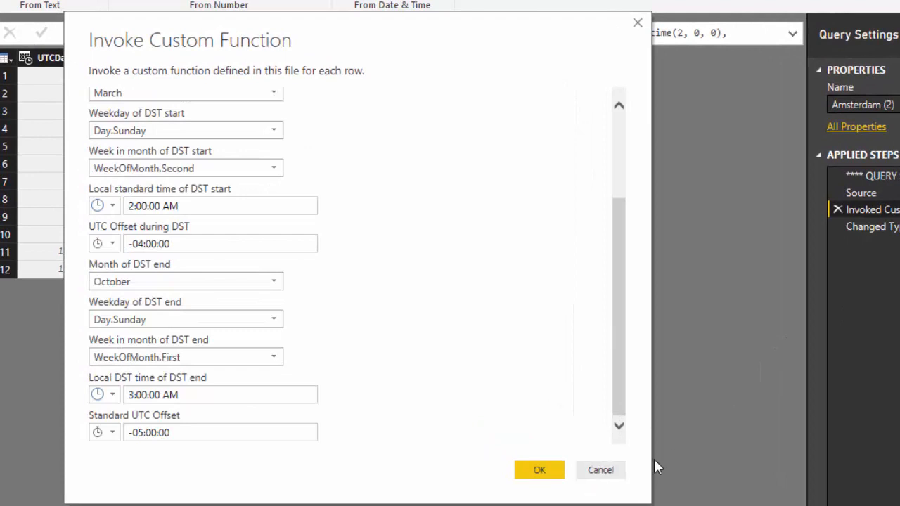
{"action": "mouse_move", "coordinate": [539, 470]}
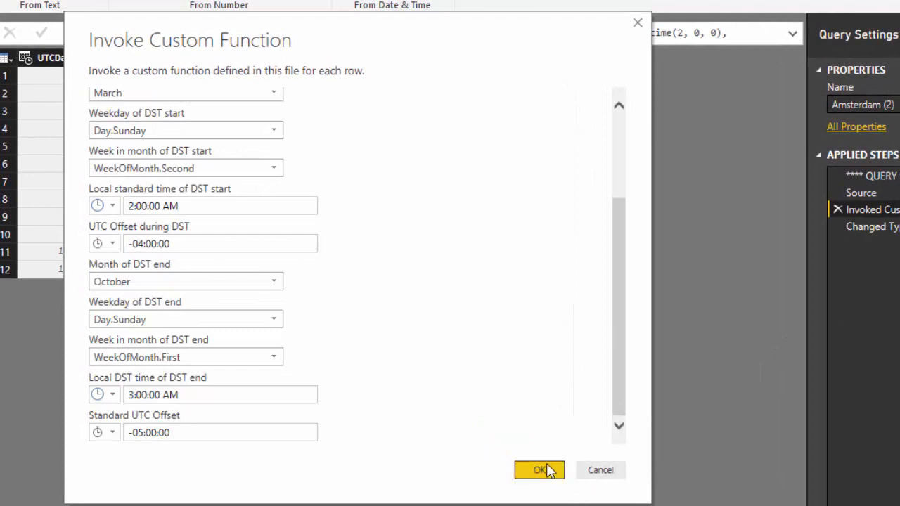
{"action": "scroll", "scroll_direction": "up", "scroll_amount": 3}
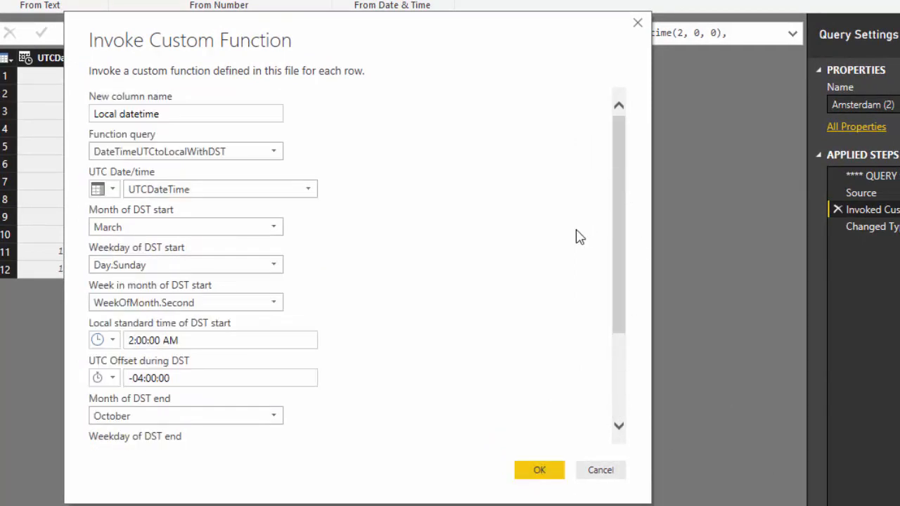
{"action": "mouse_move", "coordinate": [705, 277]}
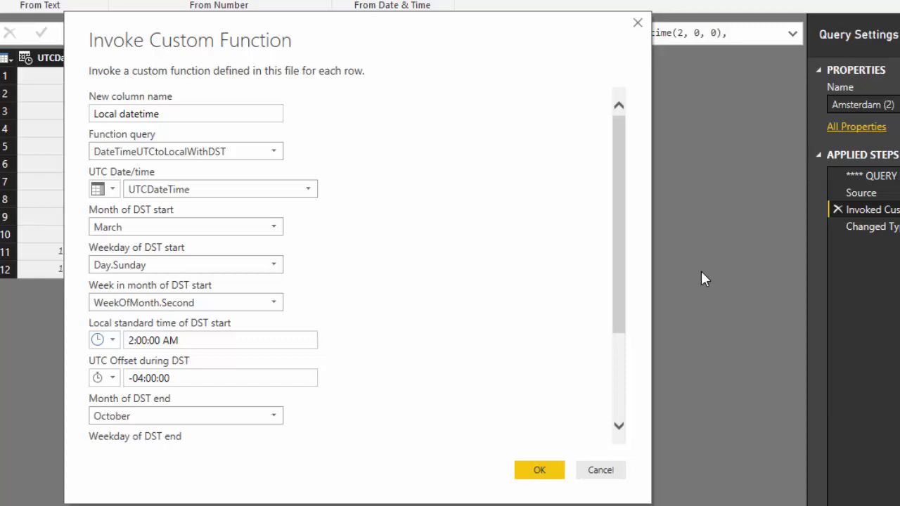
{"action": "mouse_move", "coordinate": [793, 98]}
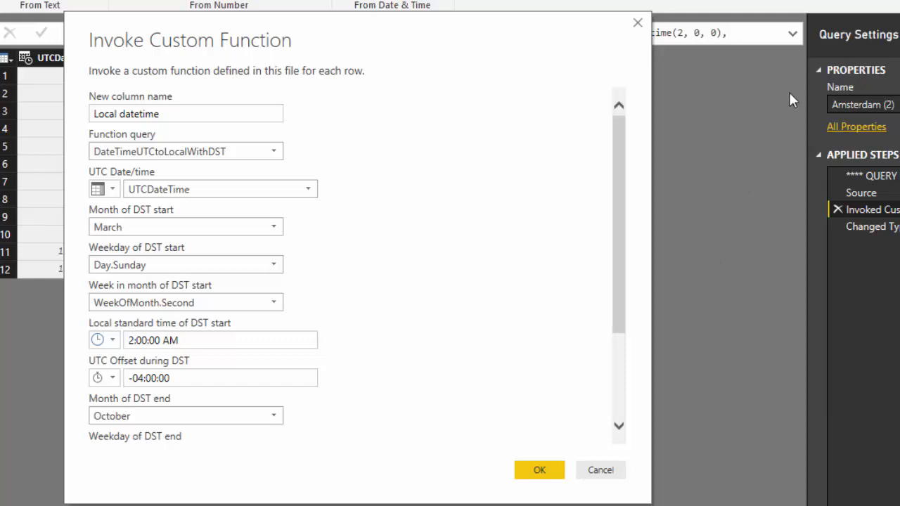
{"action": "mouse_move", "coordinate": [729, 112]}
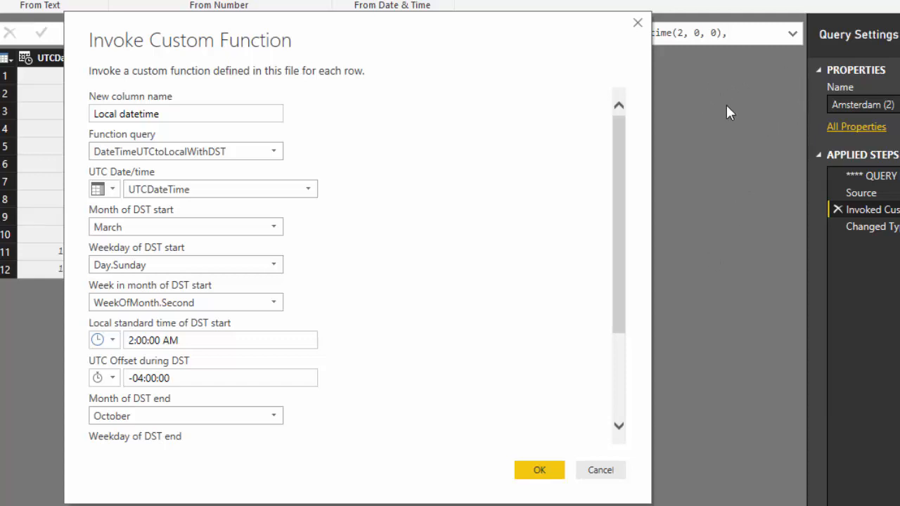
{"action": "mouse_move", "coordinate": [705, 109]}
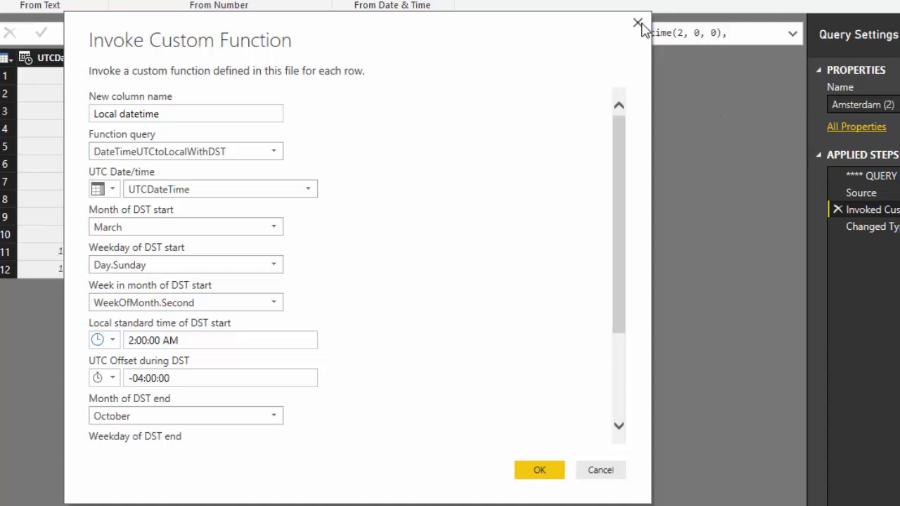
{"action": "left_click", "coordinate": [539, 470]}
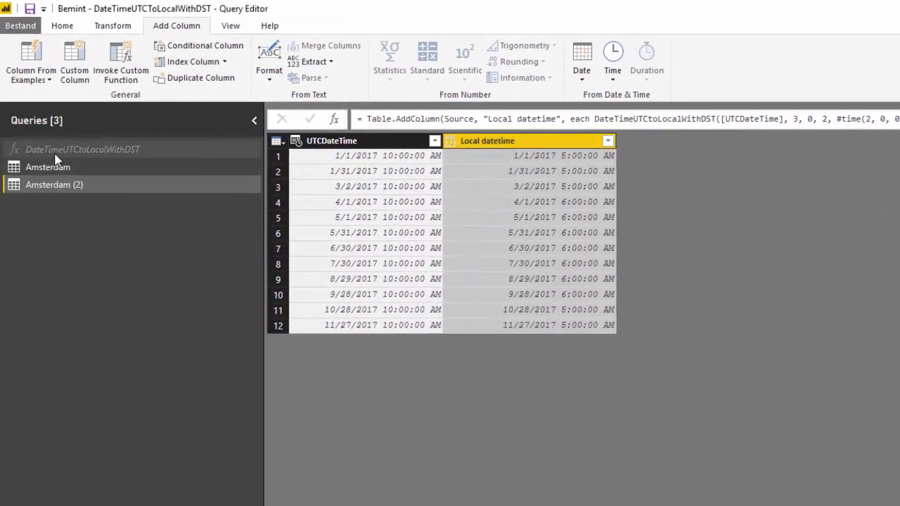
Open the DateTimeUTCtoLocalWithDST function's M code in the Advanced Editor.
{"action": "left_click", "coordinate": [82, 149]}
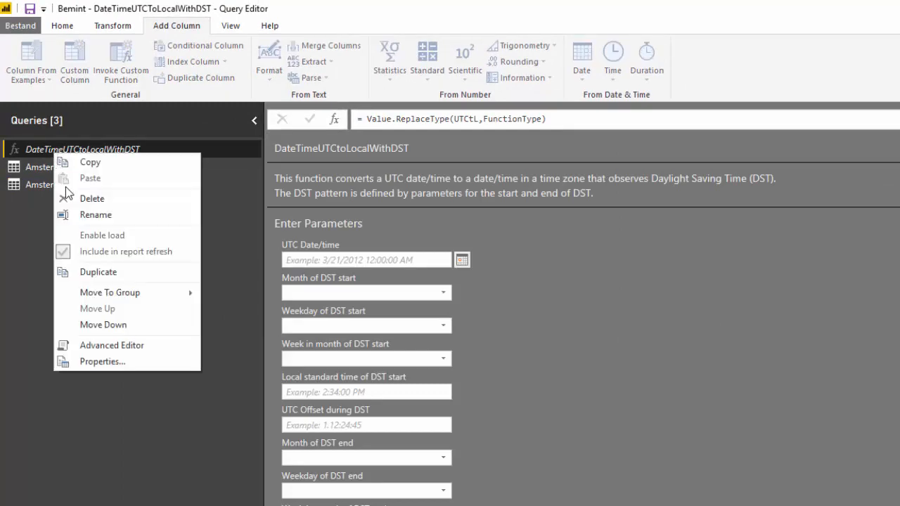
{"action": "left_click", "coordinate": [111, 344]}
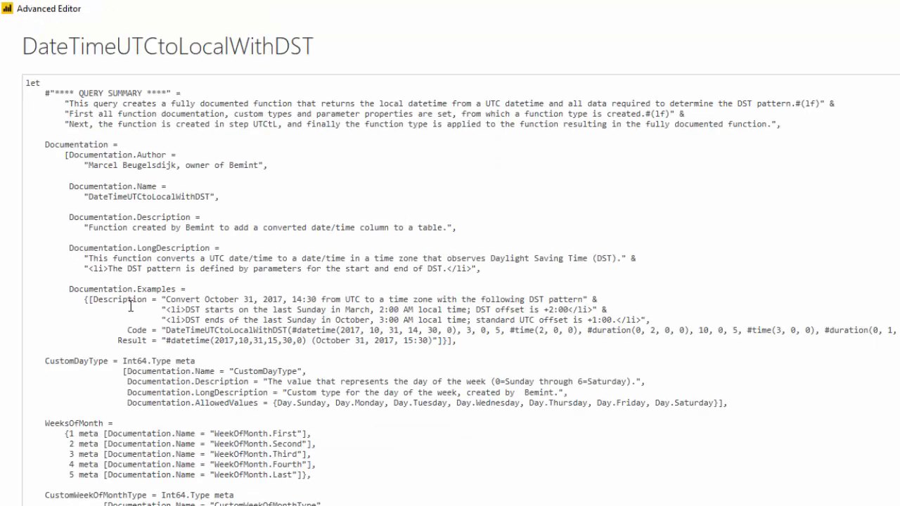